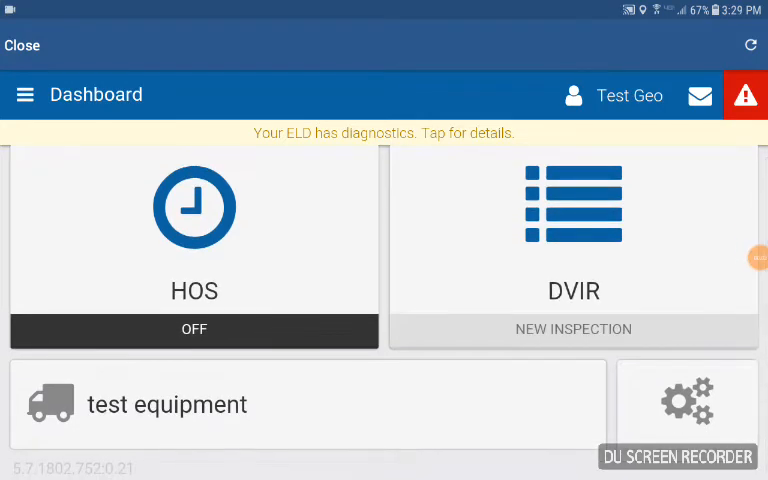
# Step: Open the side navigation drawer listing HOS, DVIR, Assets and Settings
pyautogui.click(24, 94)
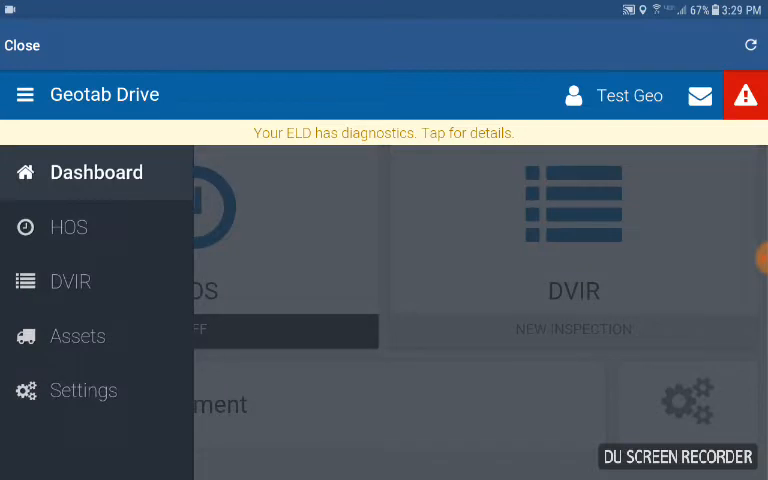
# Step: Show the HOS Status with remaining rest, driving, workday and cycle time (7:43 left)
pyautogui.click(68, 228)
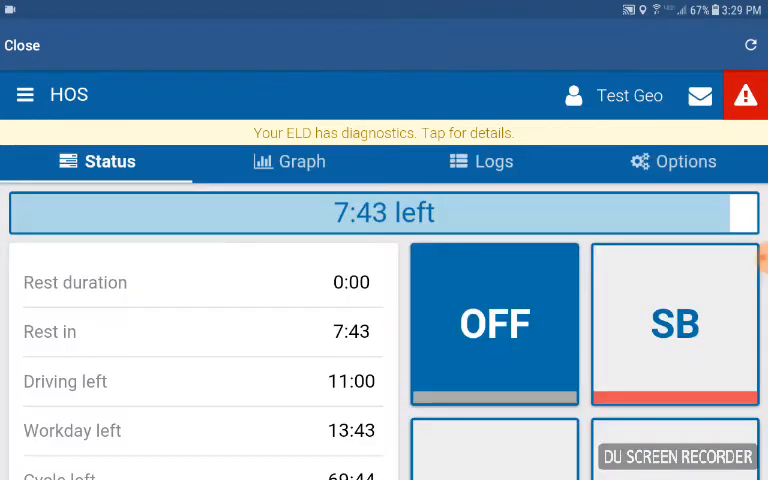
pyautogui.scroll(-3)
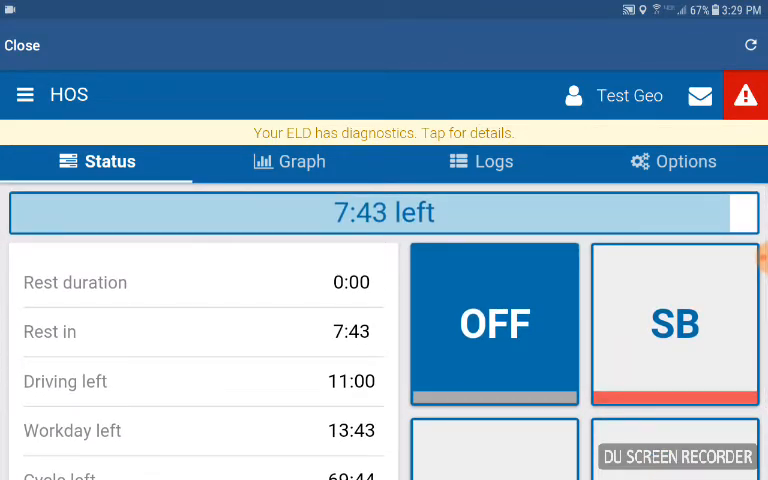
pyautogui.scroll(-3)
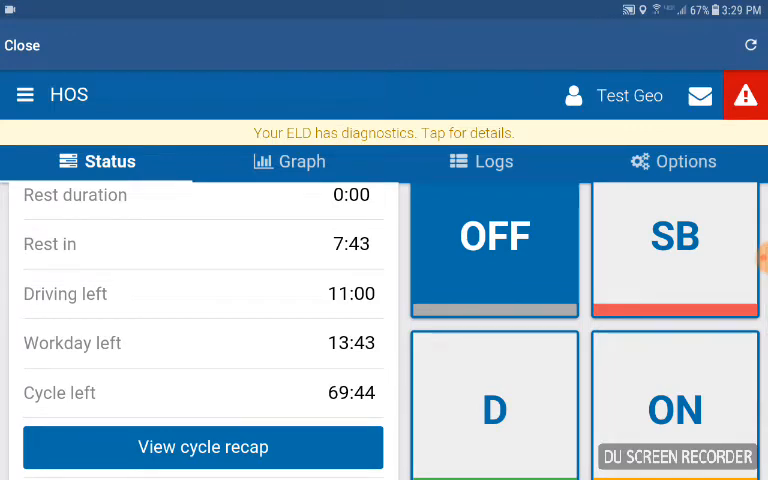
# Step: Verify the duty-status logs and agree to certify them as true and correct
pyautogui.click(480, 160)
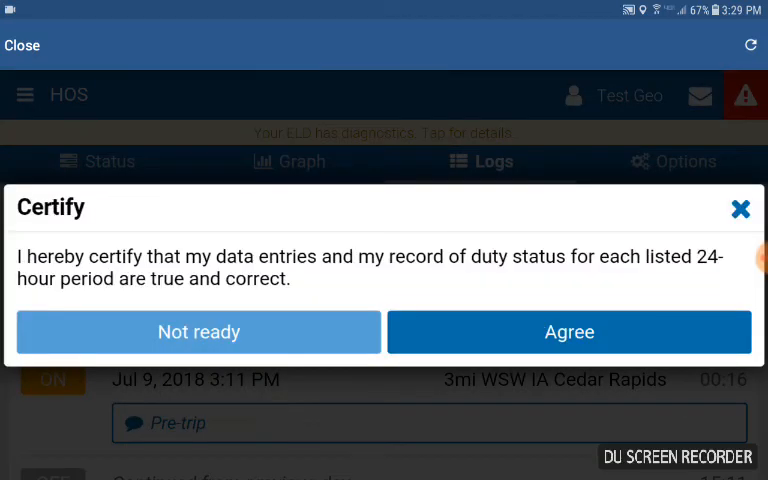
pyautogui.click(568, 332)
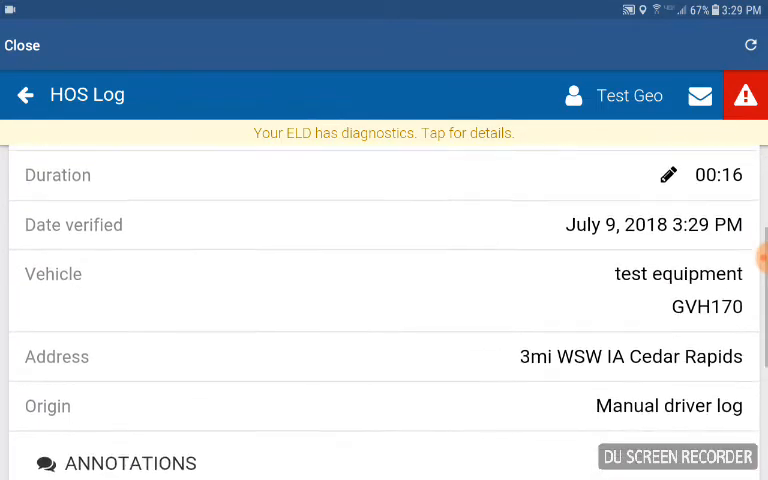
# Step: Review the ON entry's annotations and the July 9, 2018 logs list showing the Test note
pyautogui.scroll(-3)
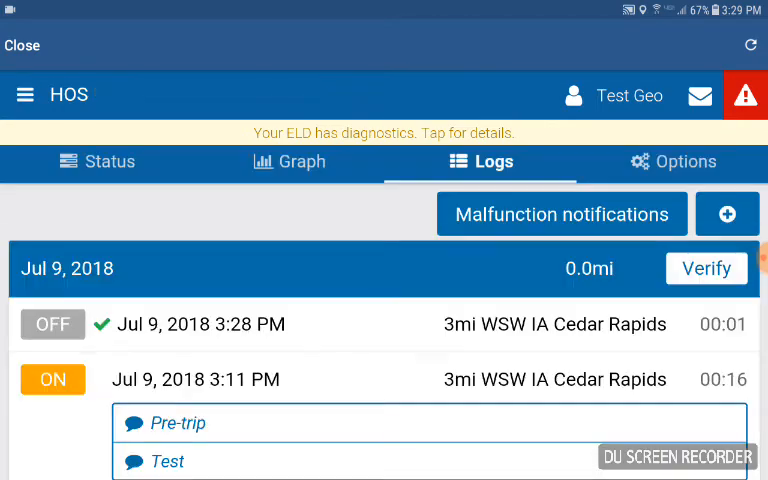
pyautogui.scroll(-3)
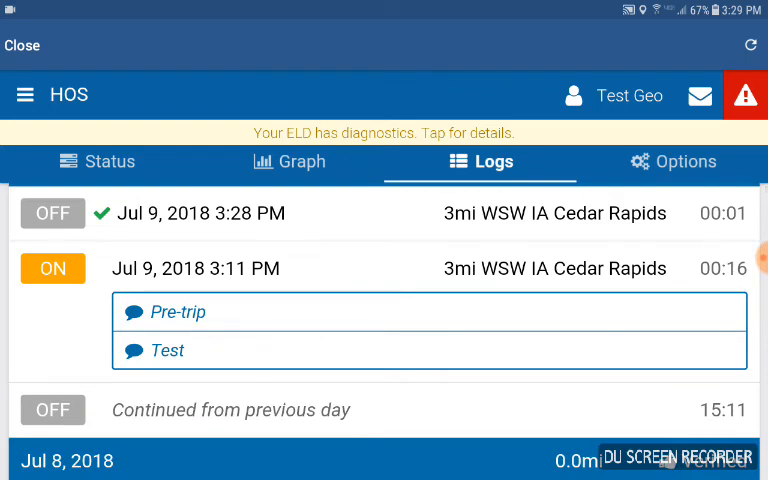